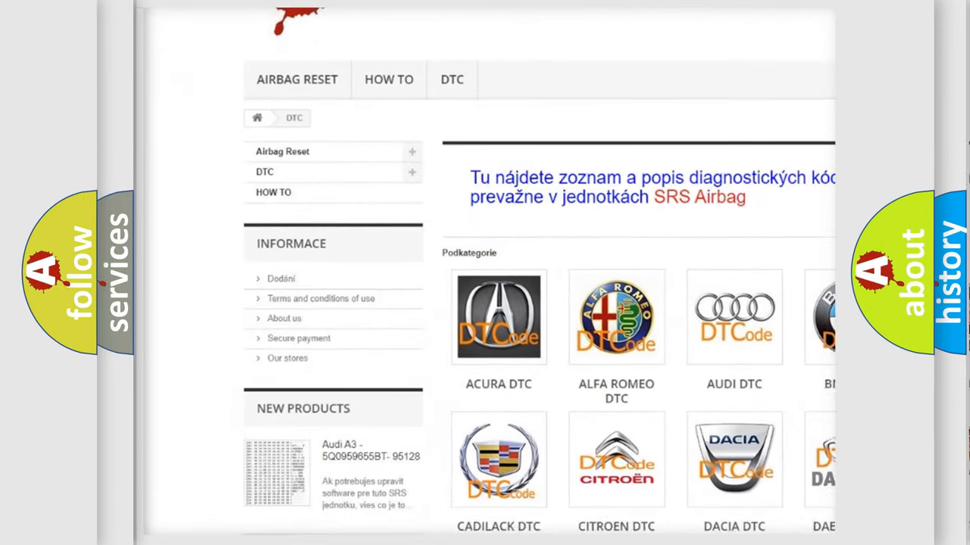
{"action": "scroll", "scroll_direction": "down", "scroll_amount": 3}
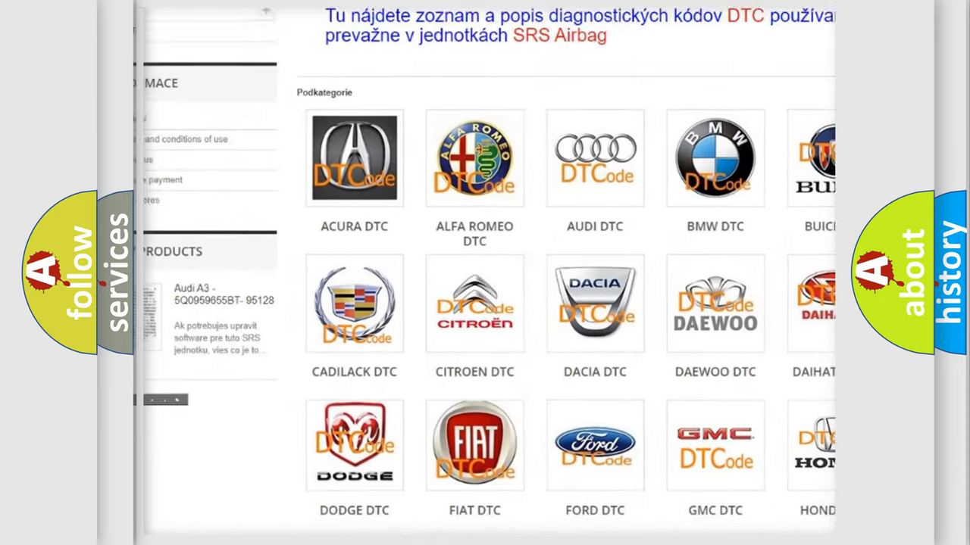
{"action": "scroll", "scroll_direction": "down", "scroll_amount": 3}
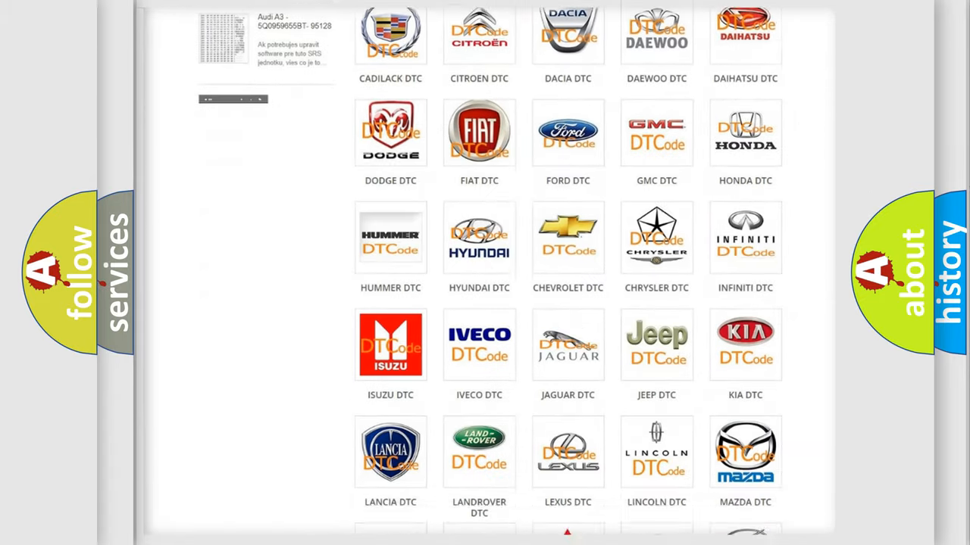
{"action": "scroll", "scroll_direction": "down", "scroll_amount": 3}
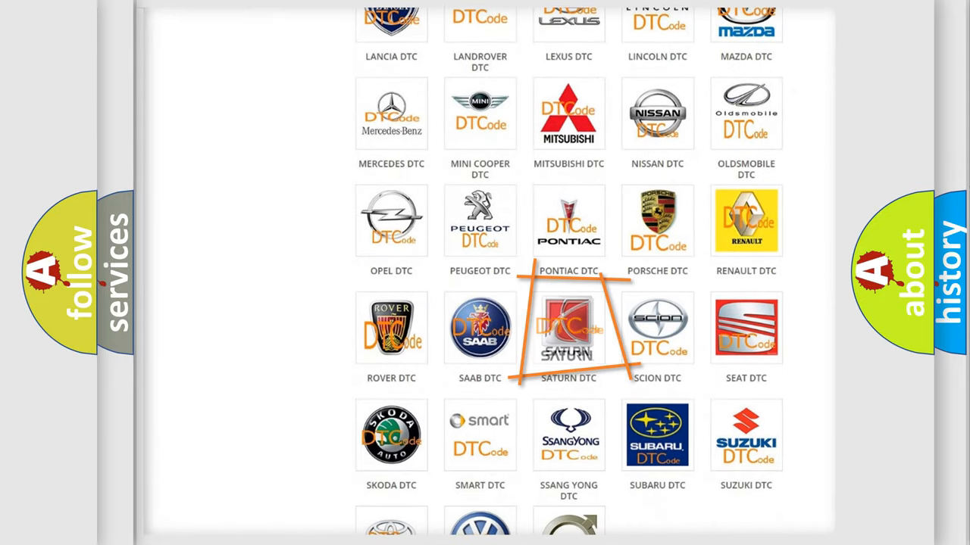